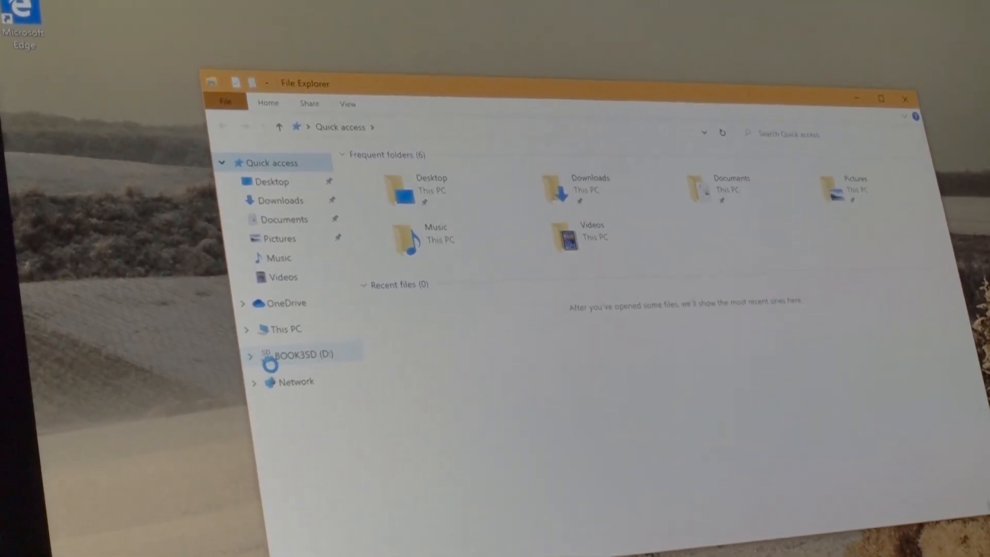
right_click(303, 354)
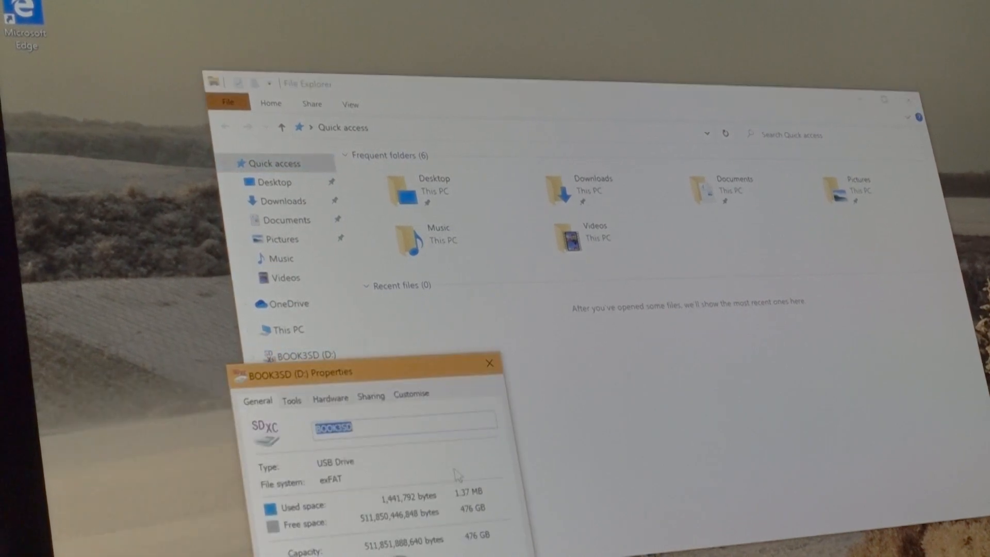
mouse_move(496, 503)
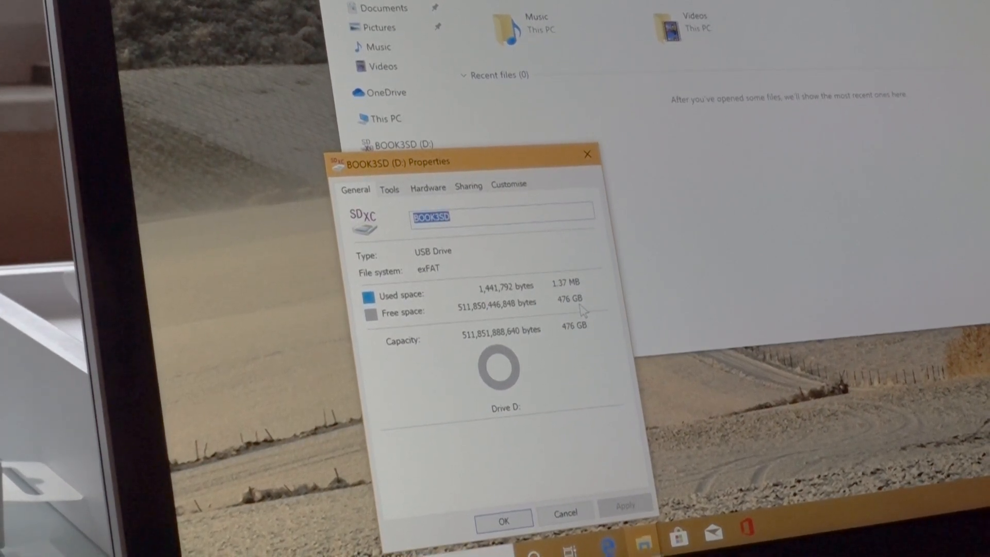
mouse_move(587, 153)
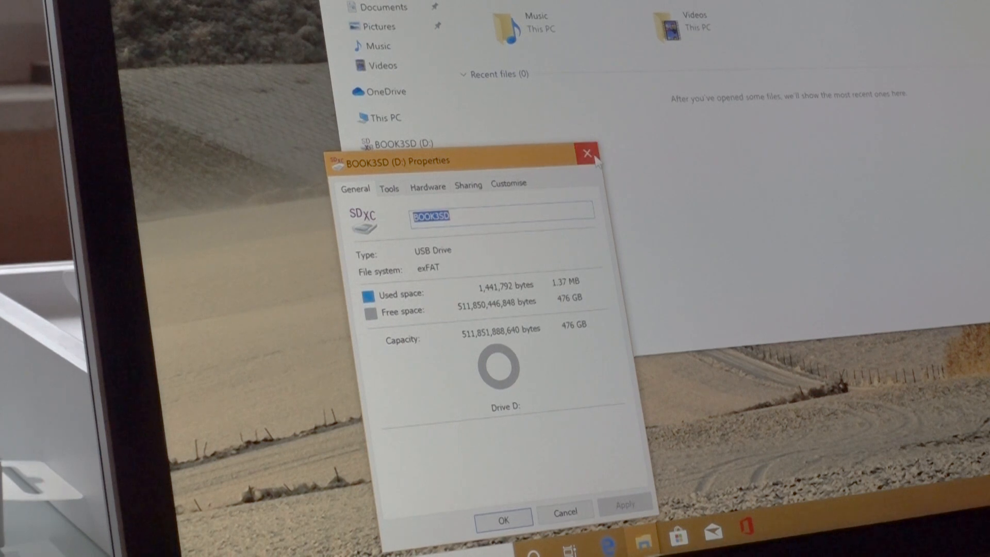
click(587, 153)
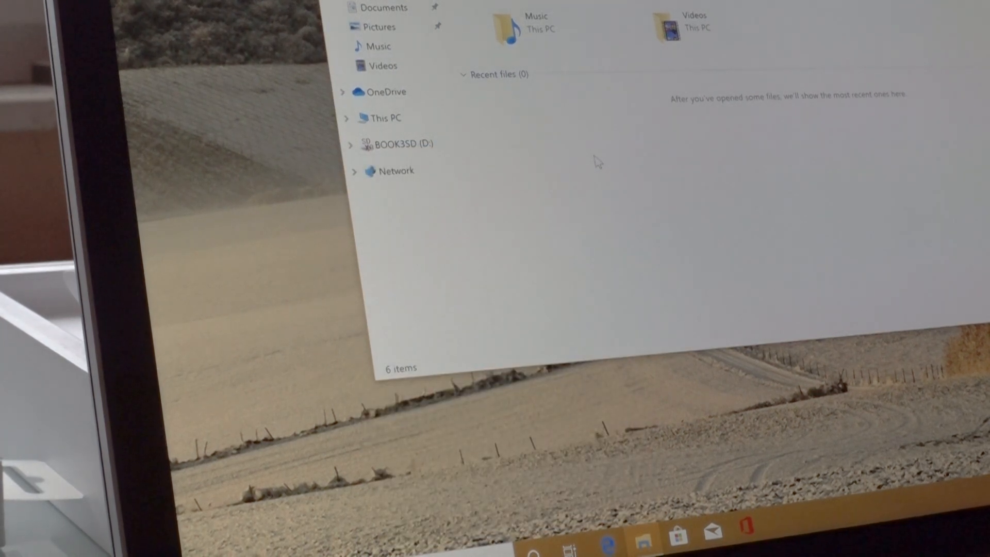